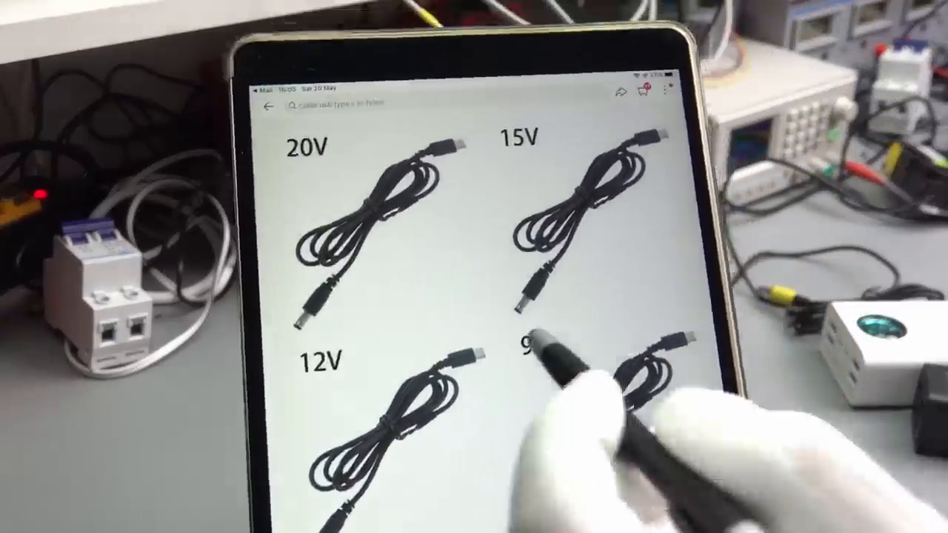
scroll(down, 3)
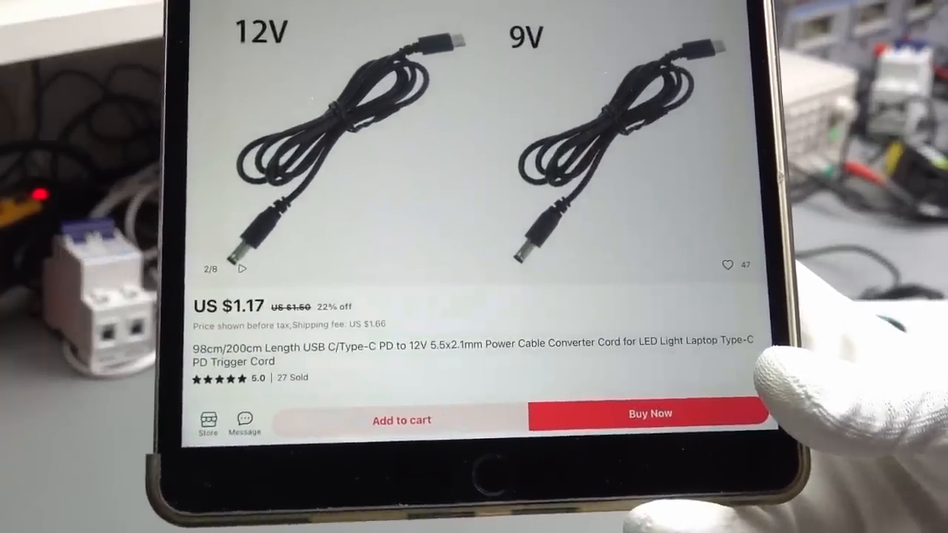
scroll(down, 3)
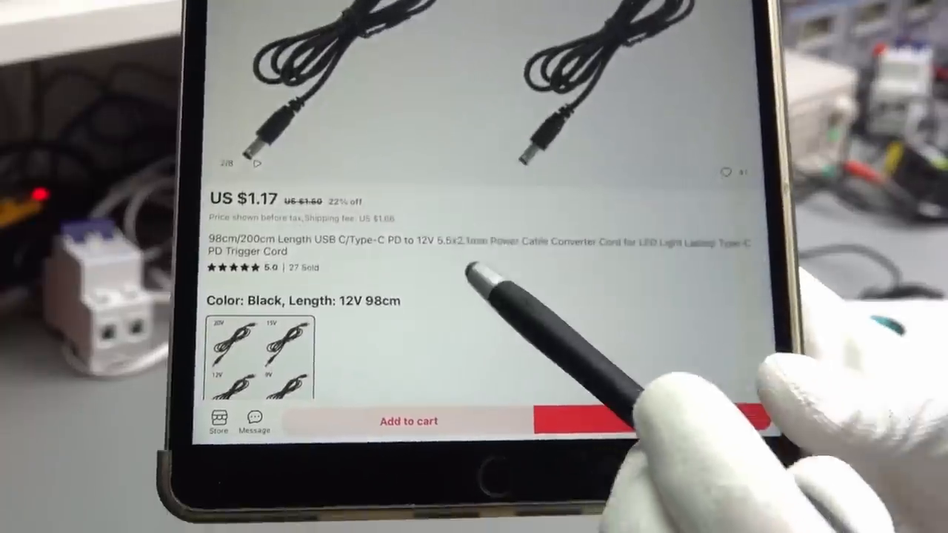
scroll(down, 3)
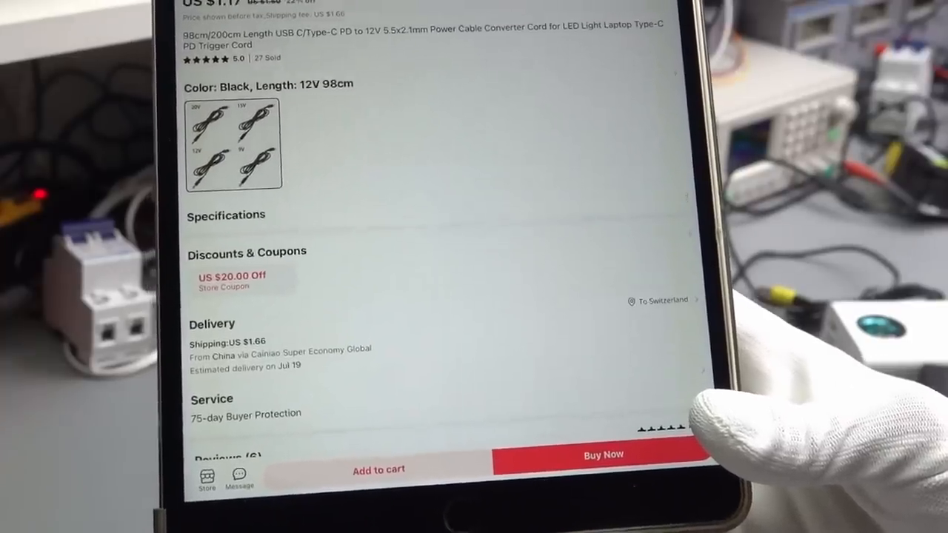
scroll(down, 3)
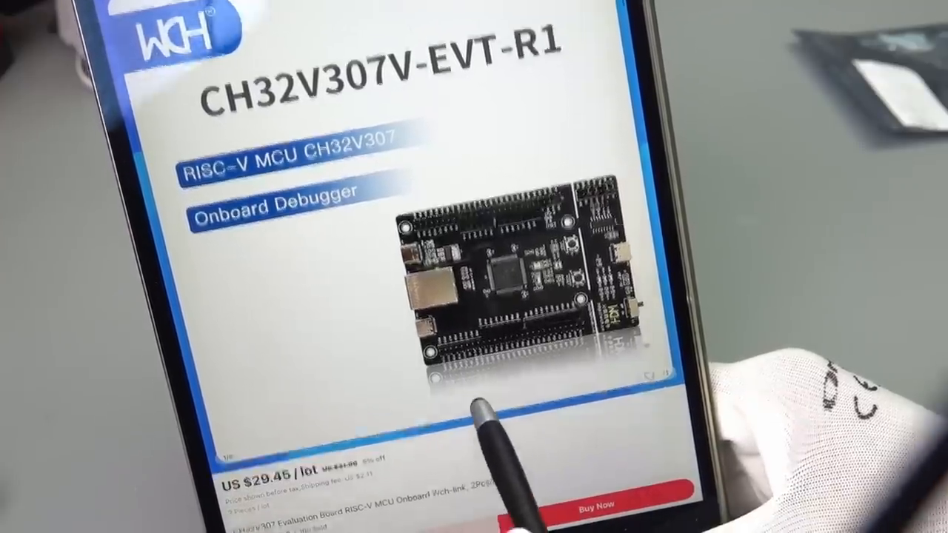
scroll(down, 3)
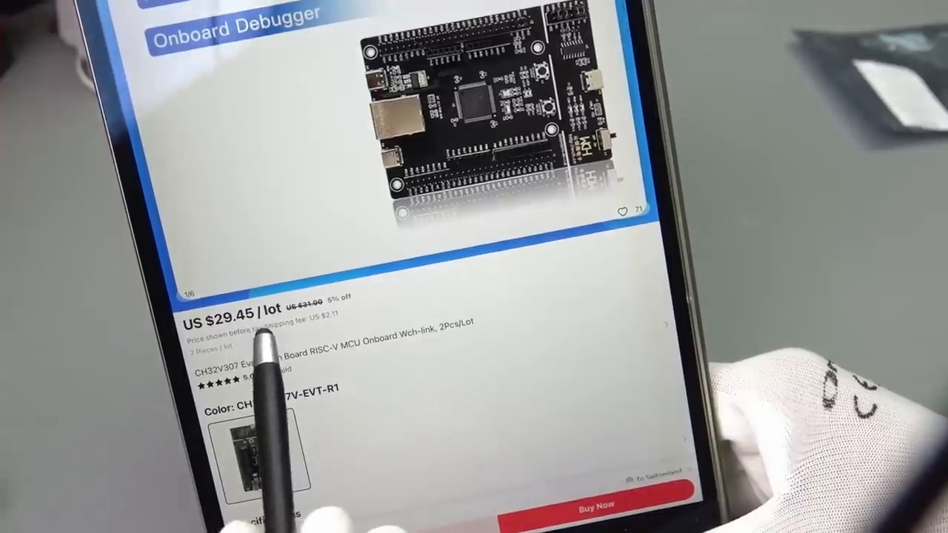